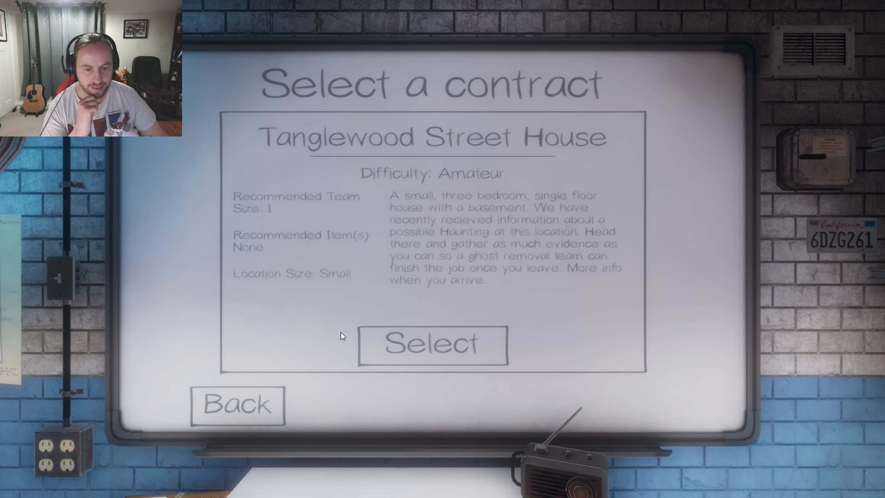
Step: Take the Tanglewood Street House contract and mark both lobby players ready
left_click(432, 345)
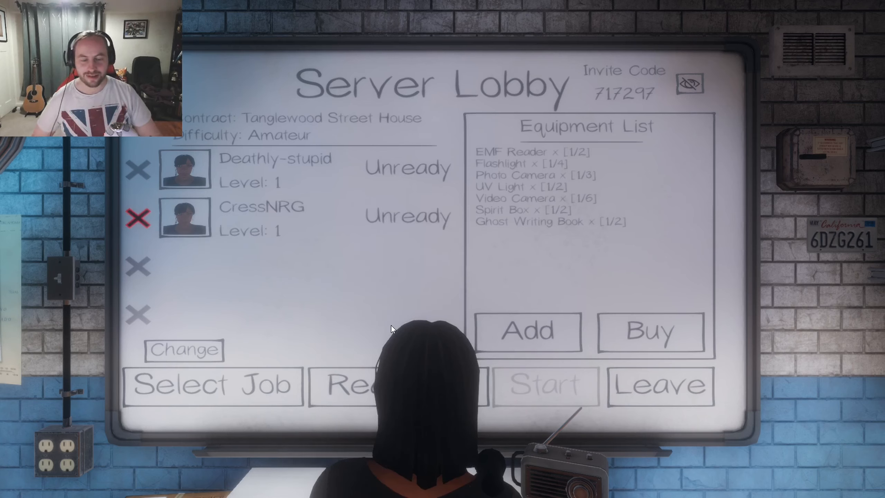
left_click(353, 386)
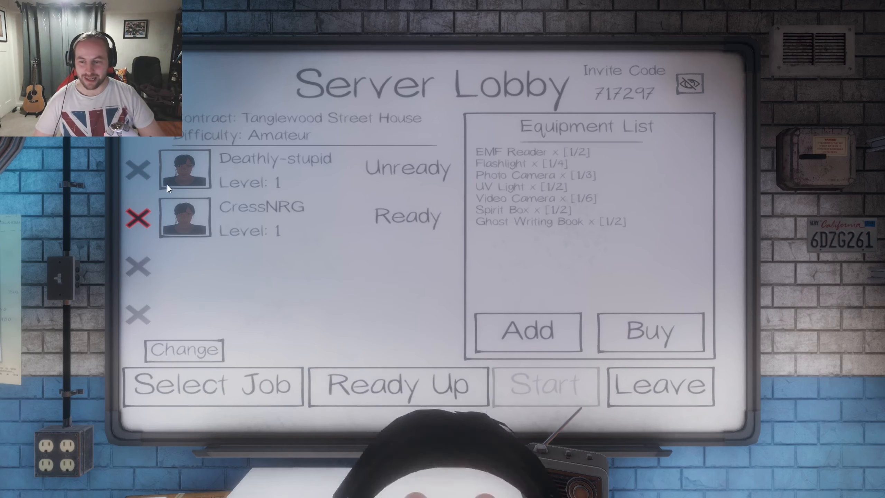
mouse_move(371, 173)
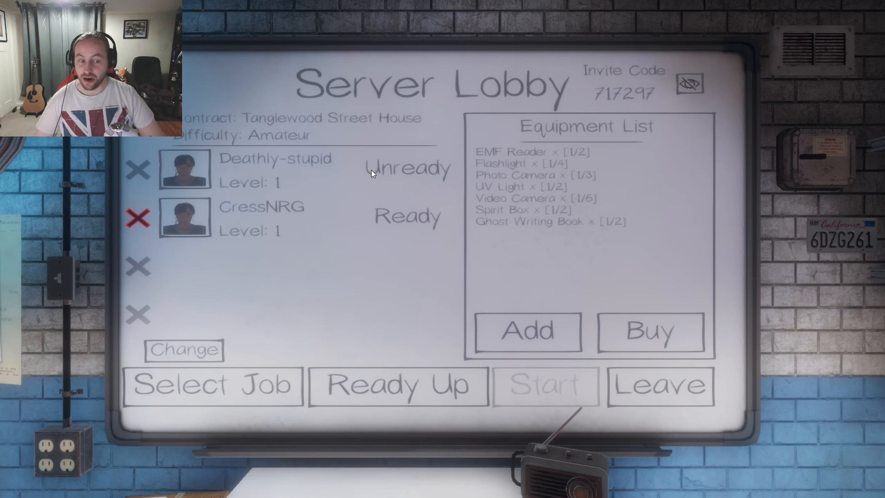
left_click(398, 386)
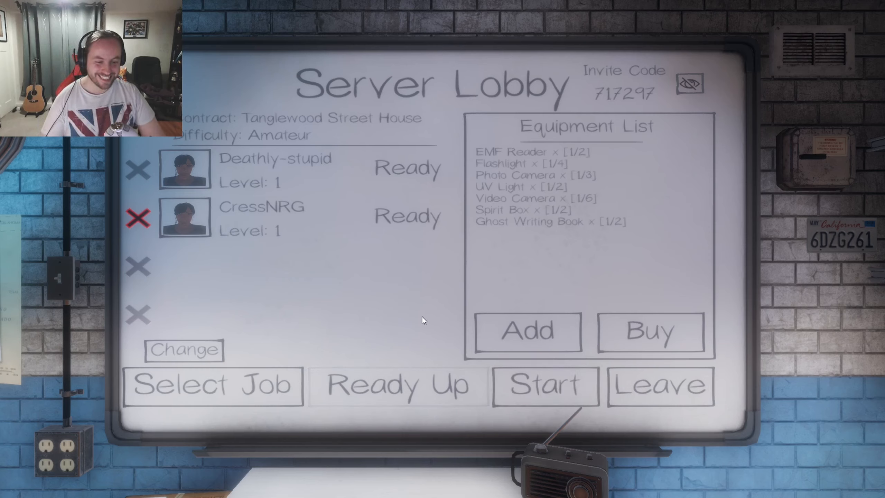
mouse_move(679, 410)
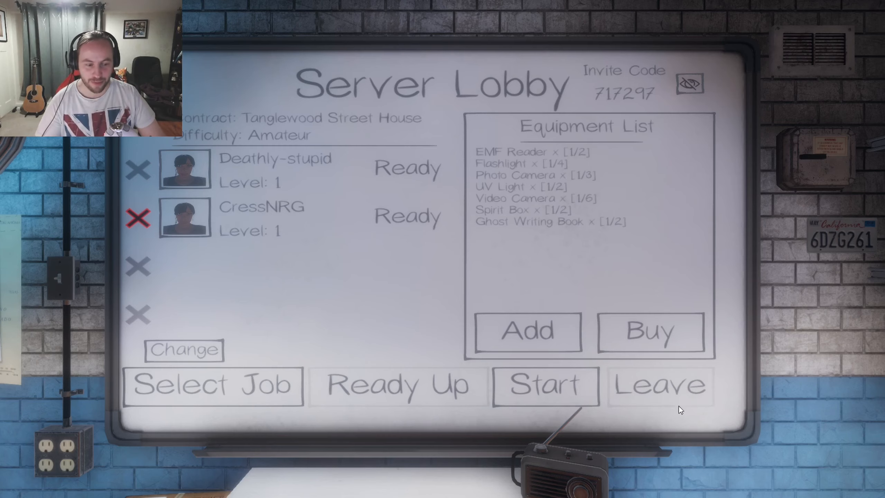
mouse_move(663, 400)
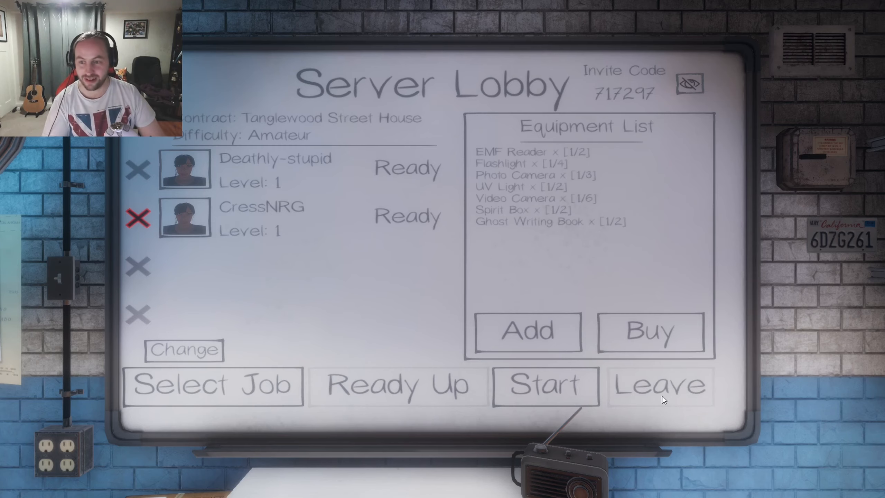
Step: Leave the lobby and rejoin it from the main menu, with no contract selected
left_click(542, 386)
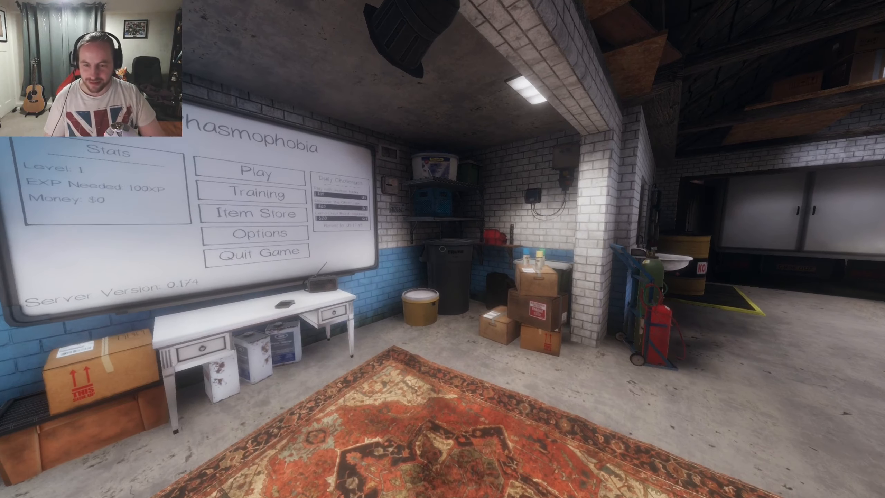
left_click(254, 173)
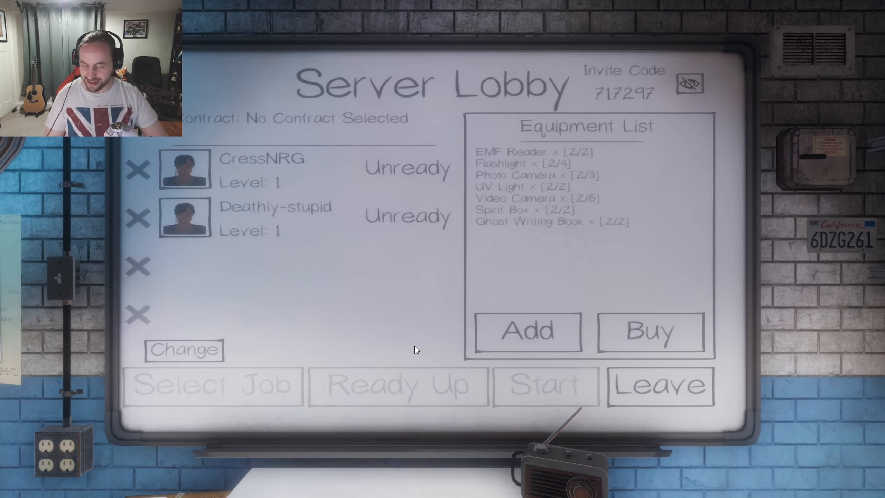
key("alt+tab")
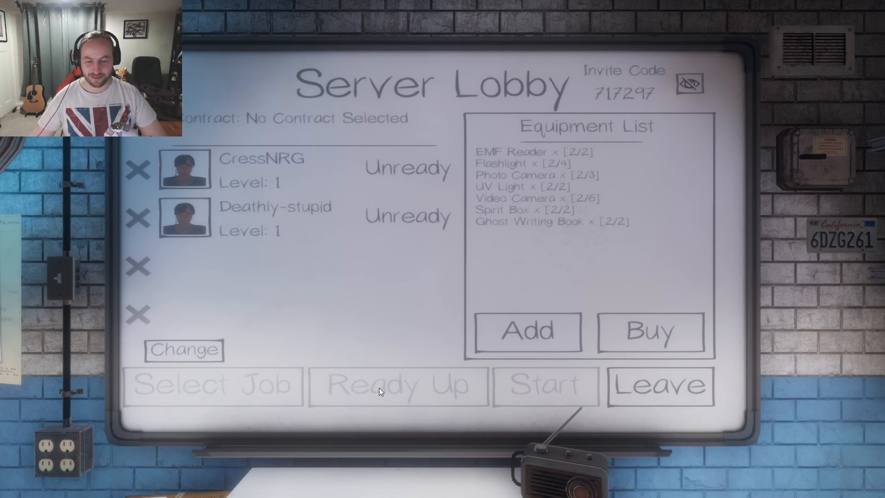
Step: Start the investigation so the game begins loading
left_click(398, 386)
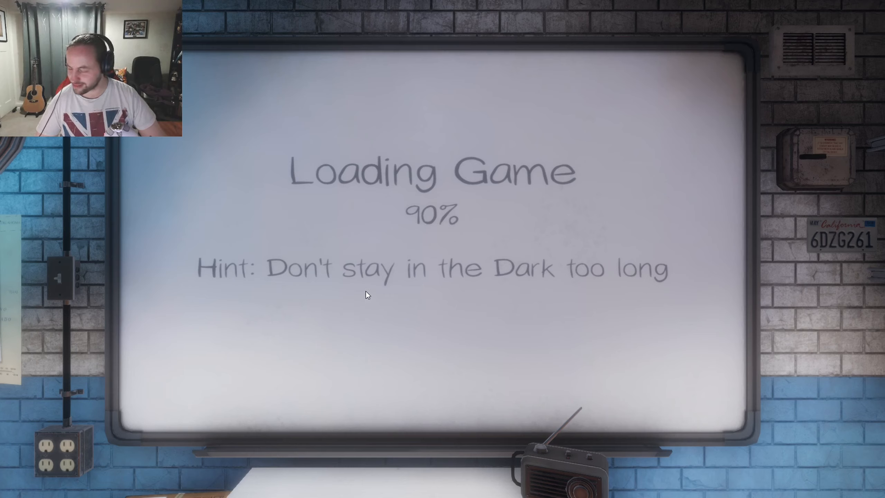
mouse_move(411, 343)
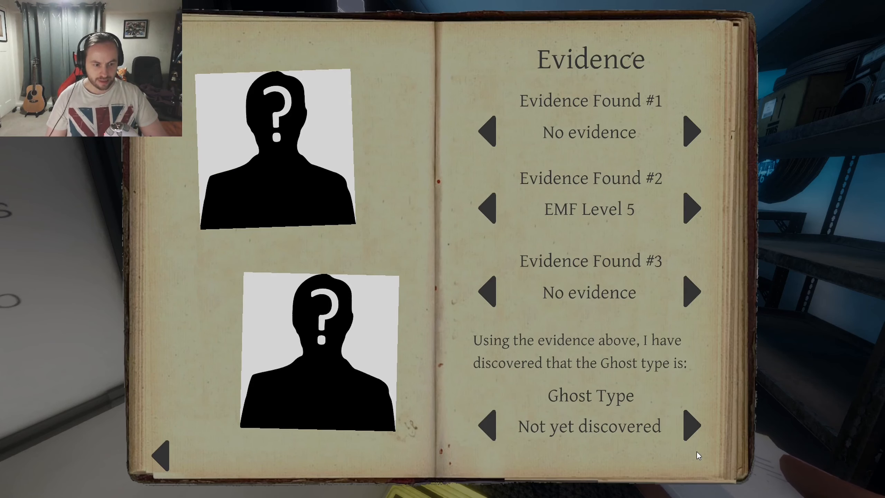
mouse_move(693, 141)
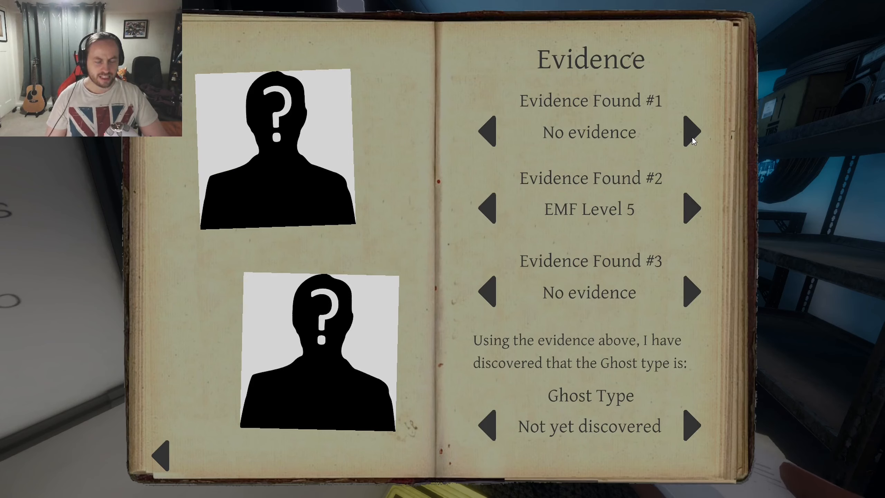
Step: Log Fingerprints, EMF Level 5 and Spirit Box in the journal, then view the ghost descriptions
left_click(694, 131)
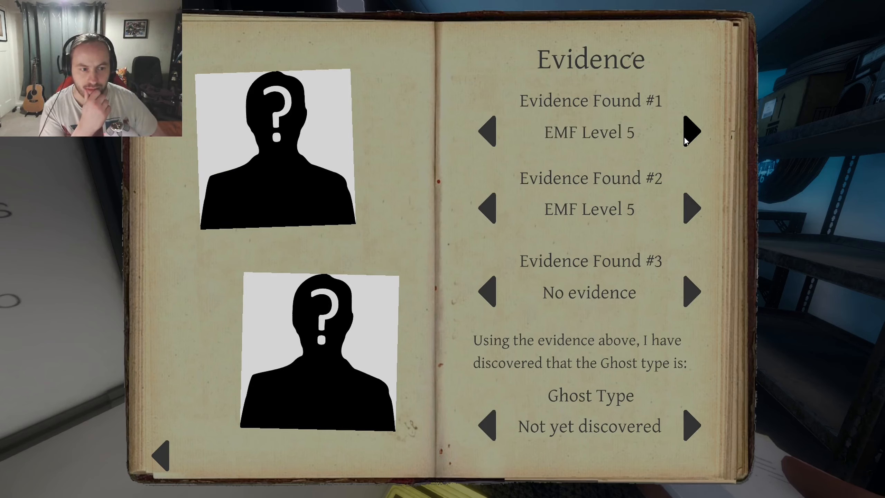
left_click(487, 131)
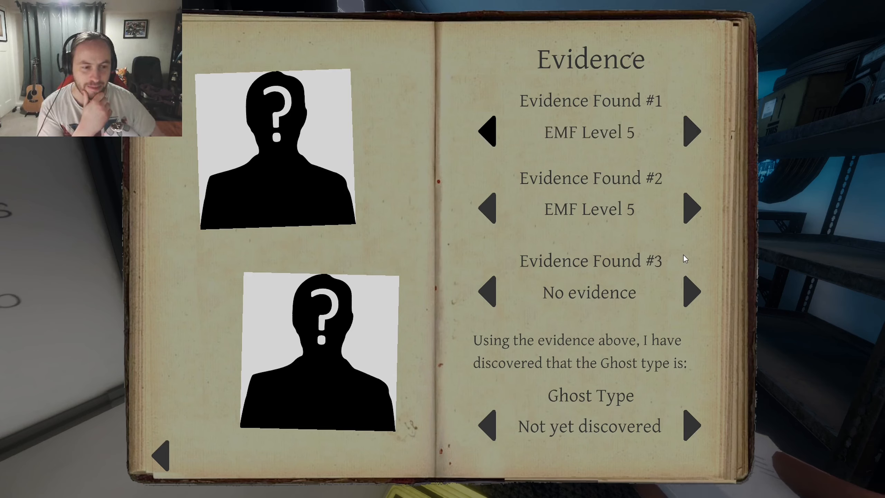
left_click(693, 292)
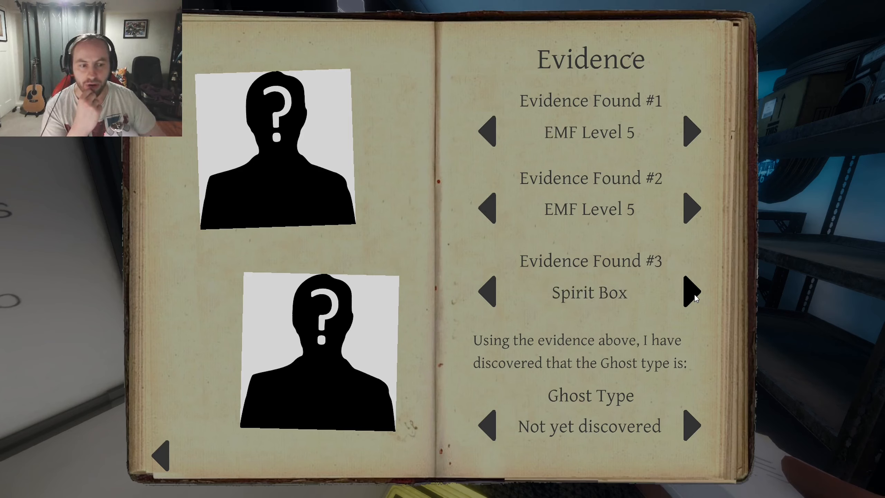
mouse_move(693, 127)
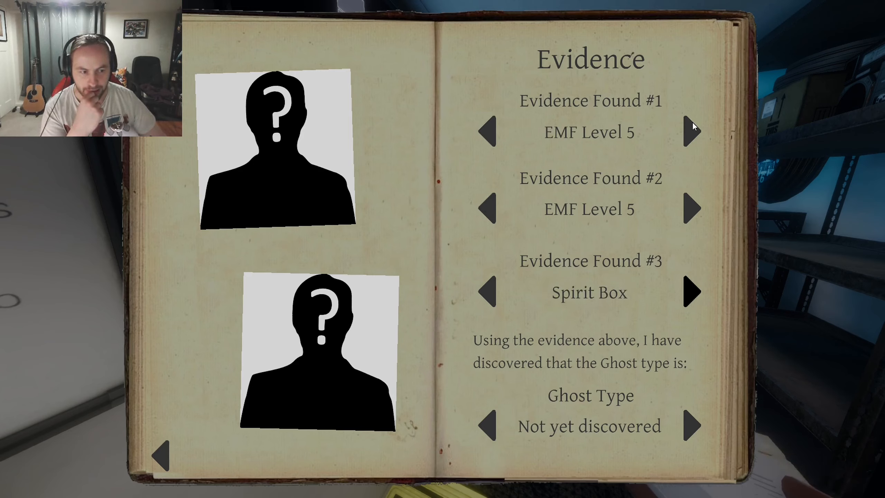
left_click(692, 131)
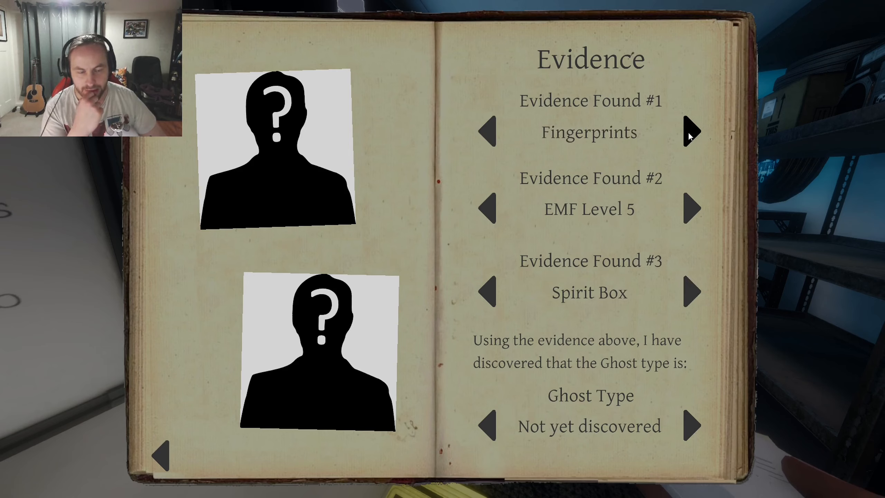
left_click(692, 132)
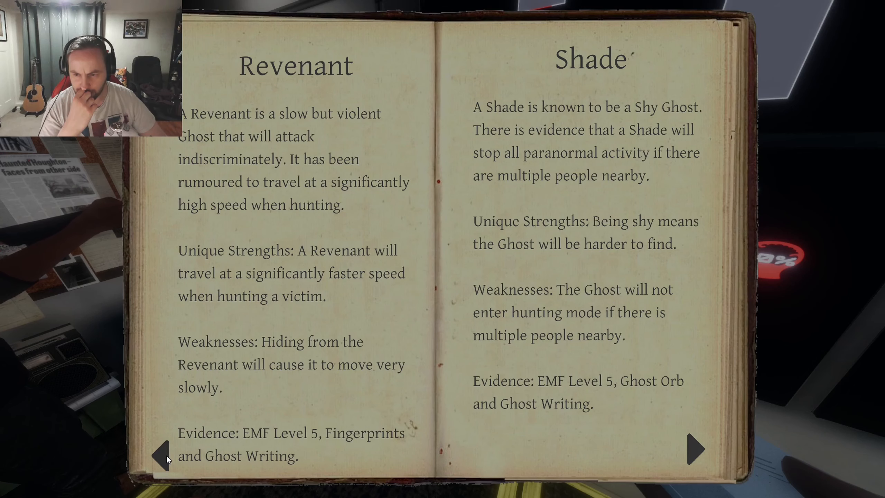
mouse_move(610, 194)
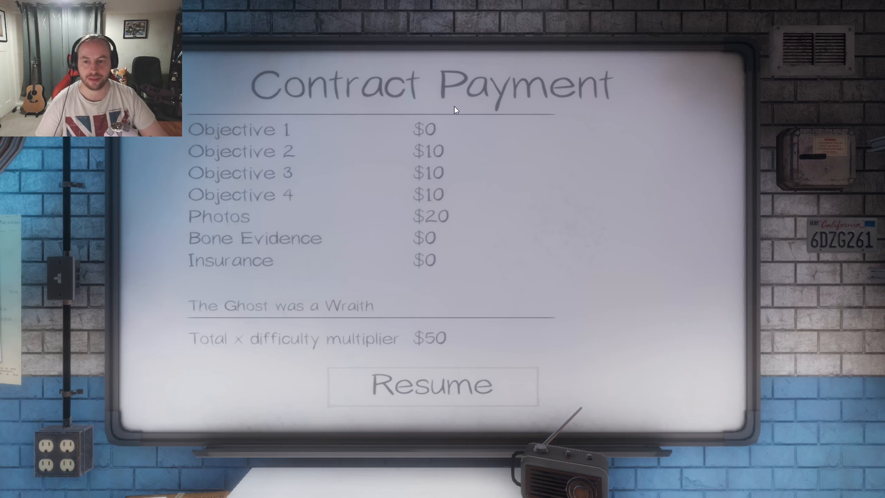
mouse_move(456, 394)
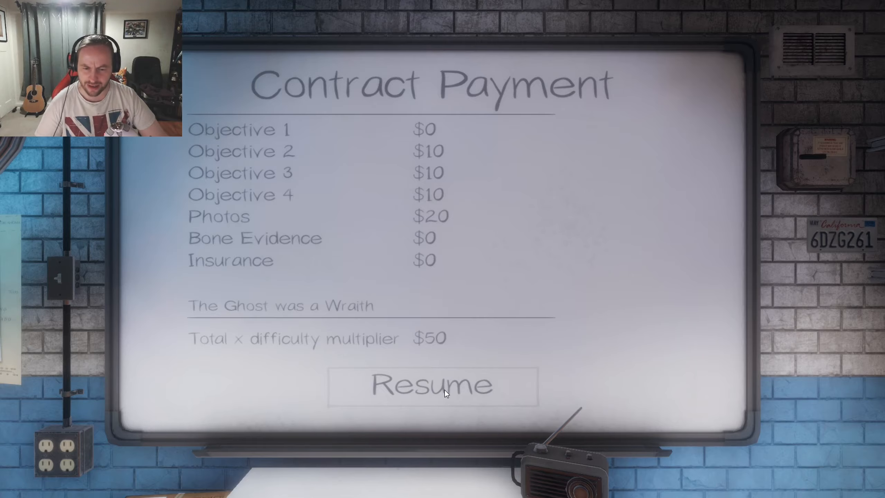
Step: Resume from the Wraith contract payment results back to the server lobby
left_click(431, 386)
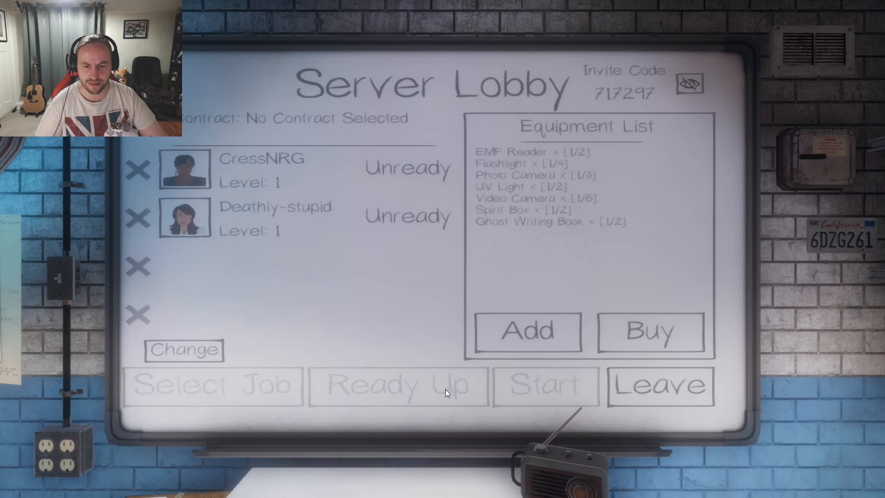